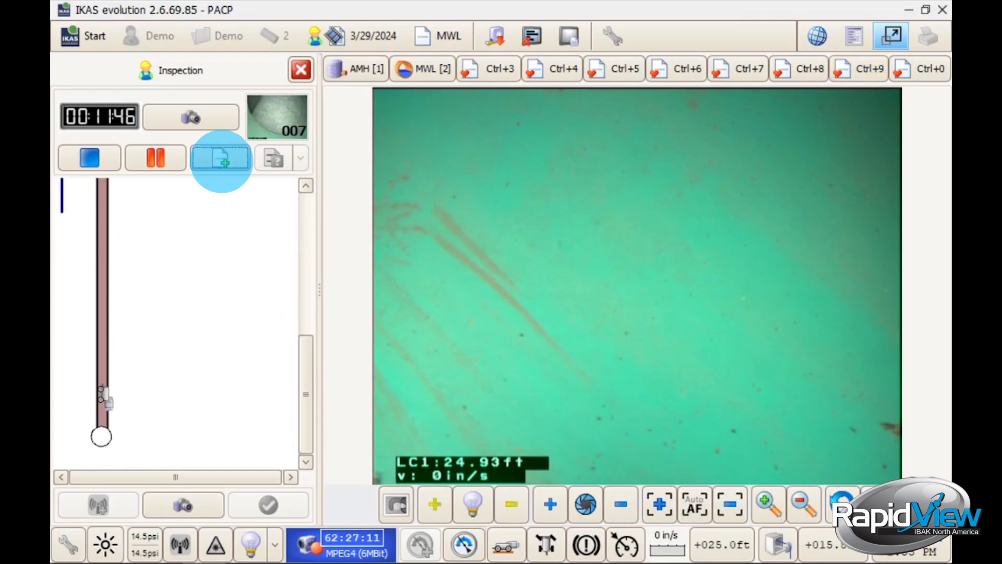
# Start a new Crack Circumferential (CC) observation at 24.93 ft and bring up laser damage measurement for its length.
pyautogui.click(219, 157)
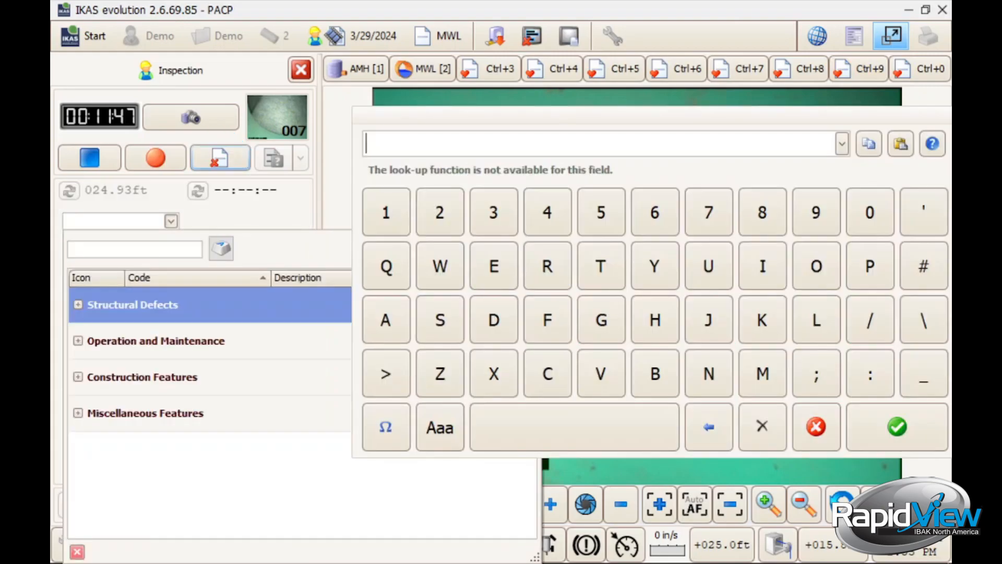
pyautogui.click(547, 373)
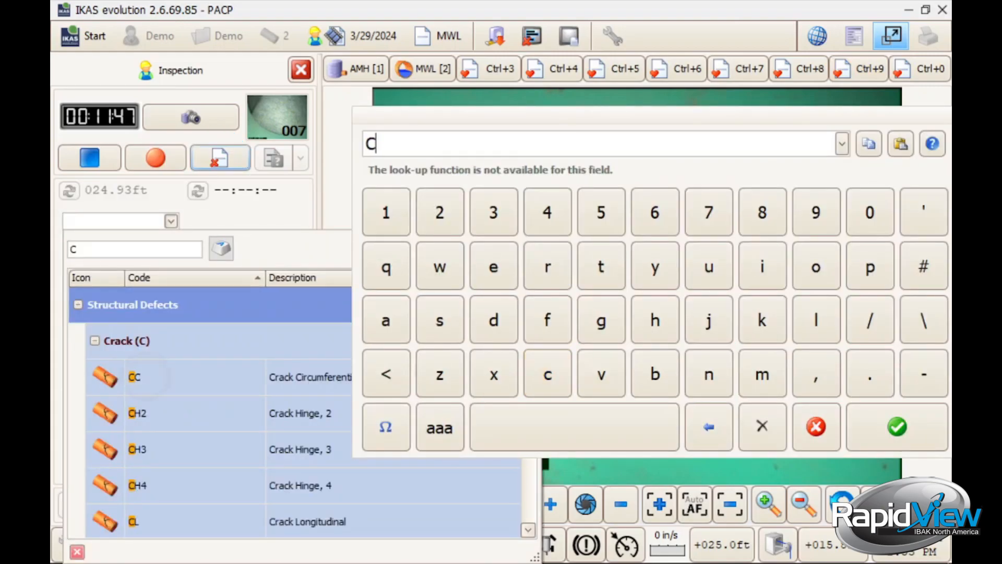
pyautogui.click(897, 426)
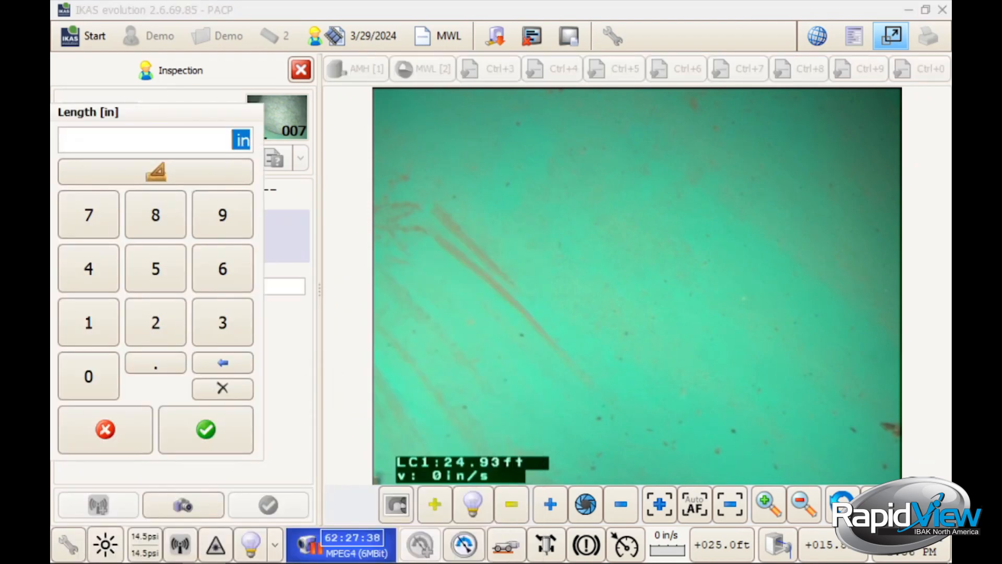
pyautogui.click(155, 171)
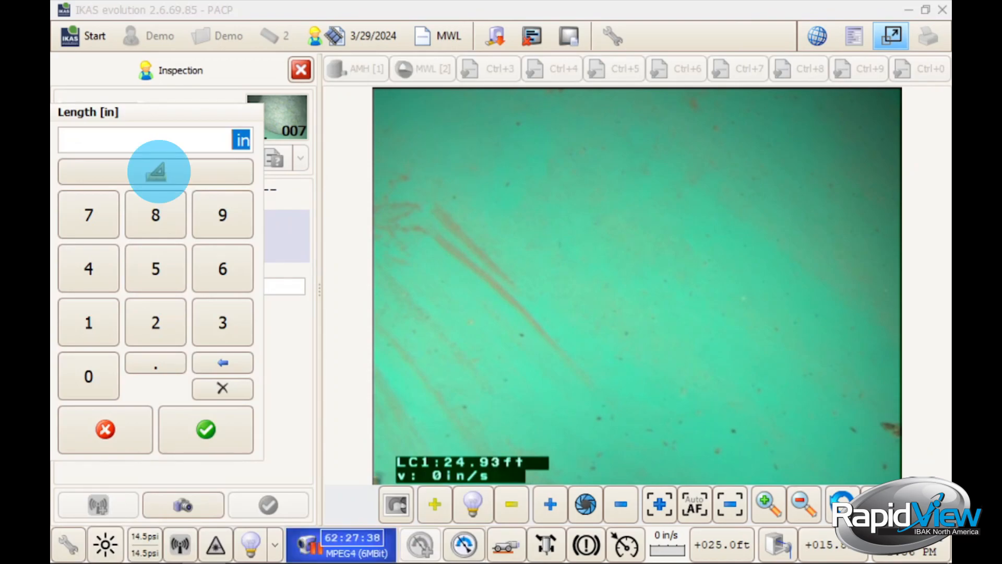
pyautogui.click(154, 171)
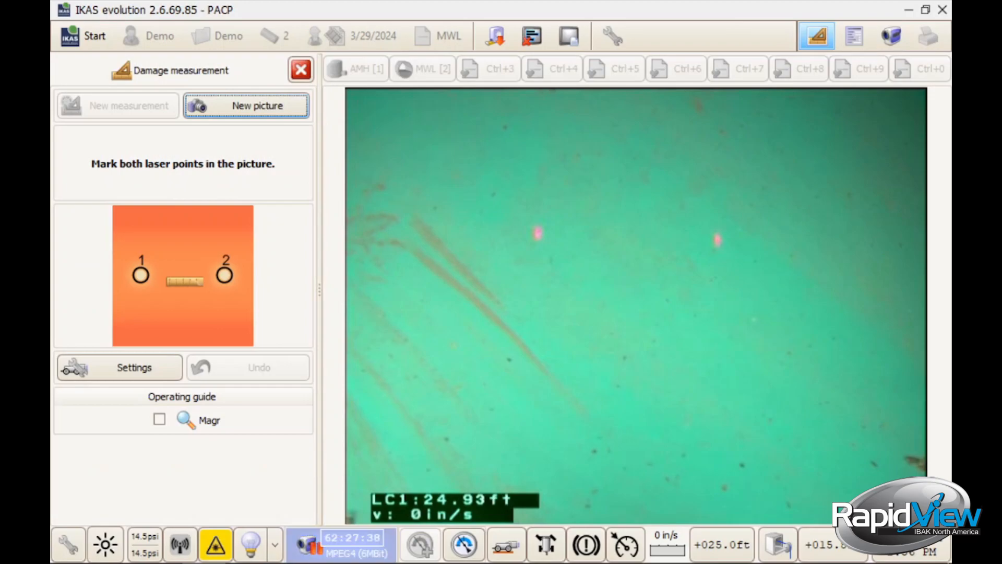
# Mark laser point 1 and laser point 2 on the camera image as measurement references.
pyautogui.click(533, 234)
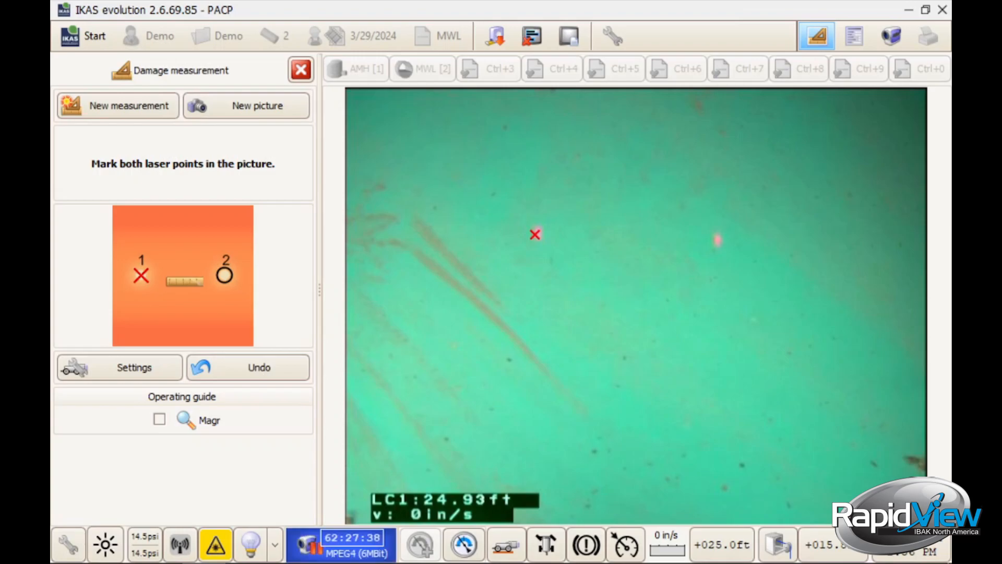
pyautogui.click(714, 246)
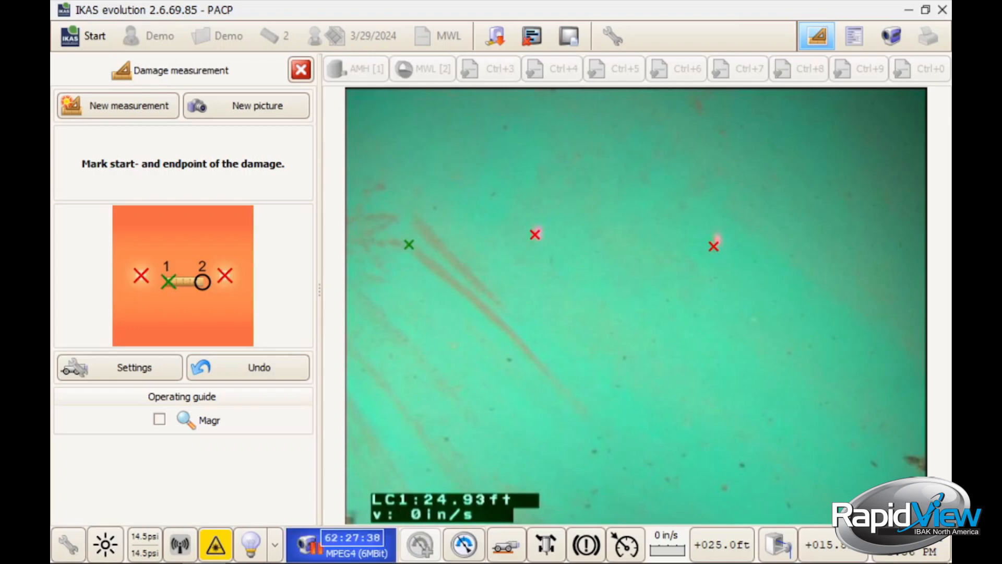
# Mark the crack's end point and accept the measured 1.542 in into the Length field.
pyautogui.click(585, 416)
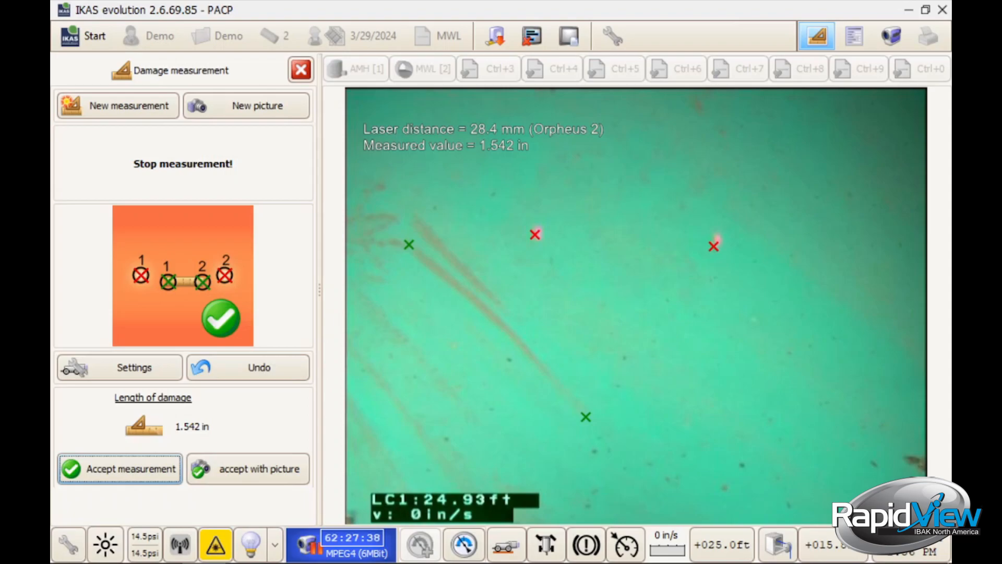
pyautogui.click(119, 468)
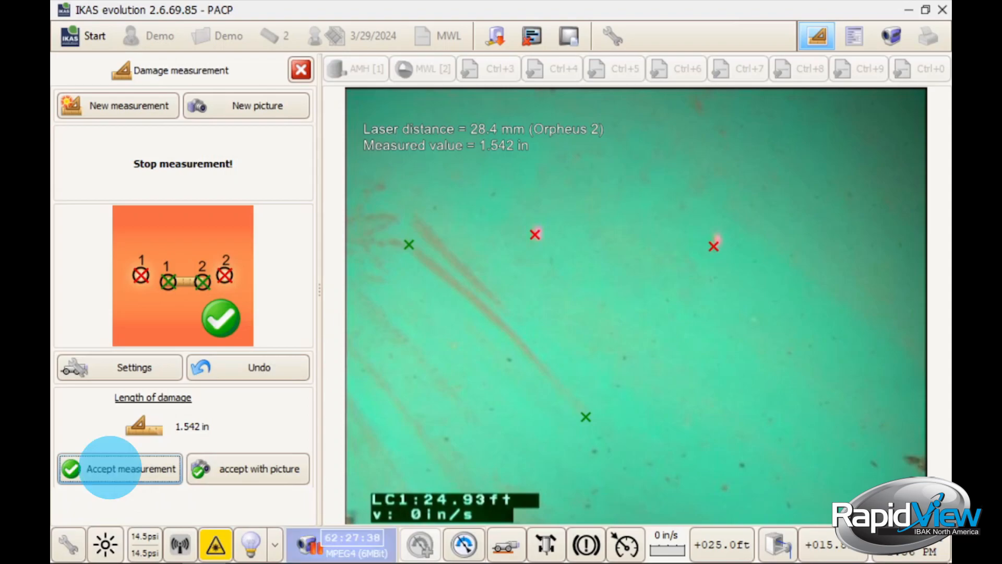
pyautogui.click(120, 469)
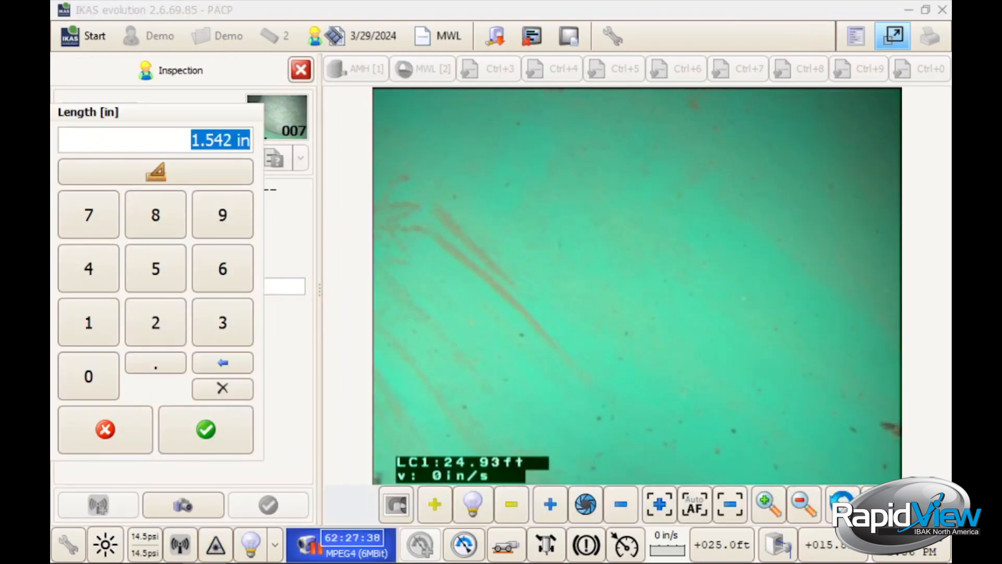
# Confirm the 1.542 in length to log the CC crack, then begin another laser damage measurement.
pyautogui.click(205, 428)
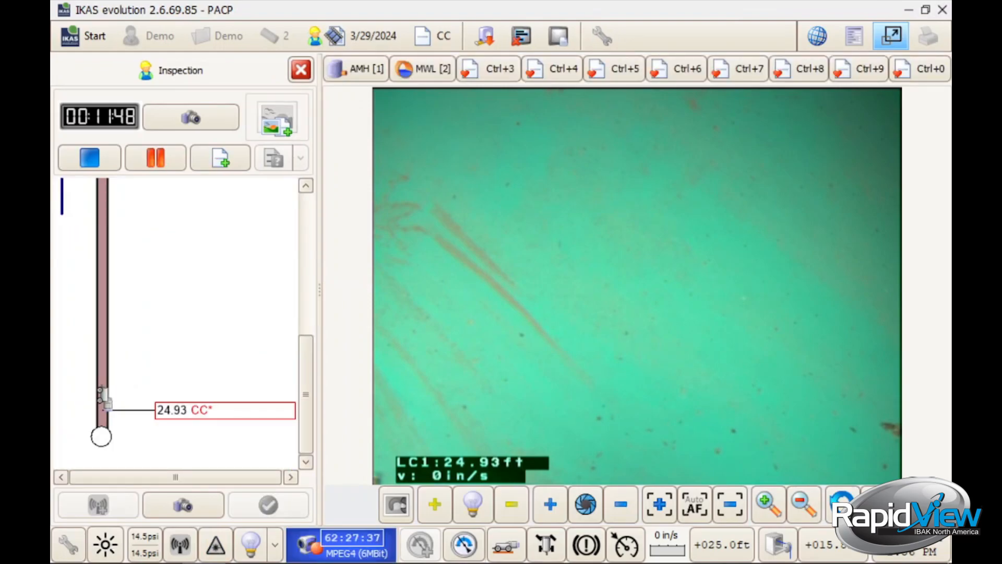
pyautogui.click(92, 36)
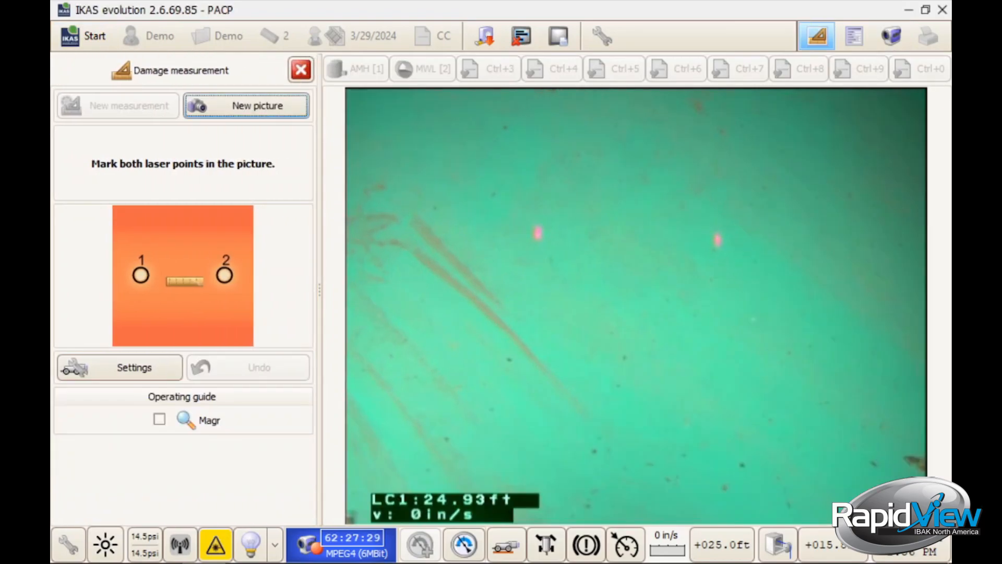
# Measure a second crack length of 1.496 in with the lasers and return to the object list.
pyautogui.click(721, 236)
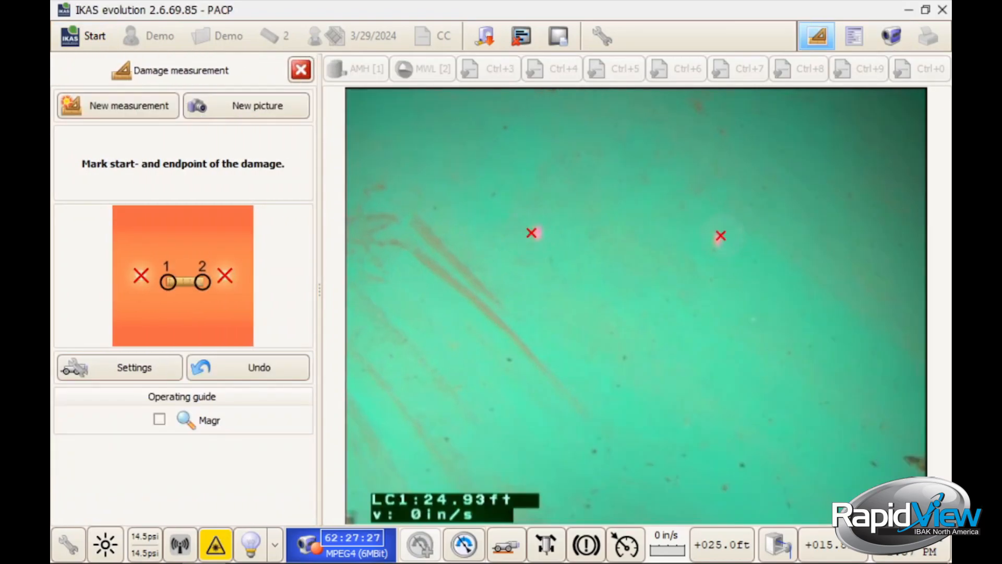
pyautogui.click(405, 254)
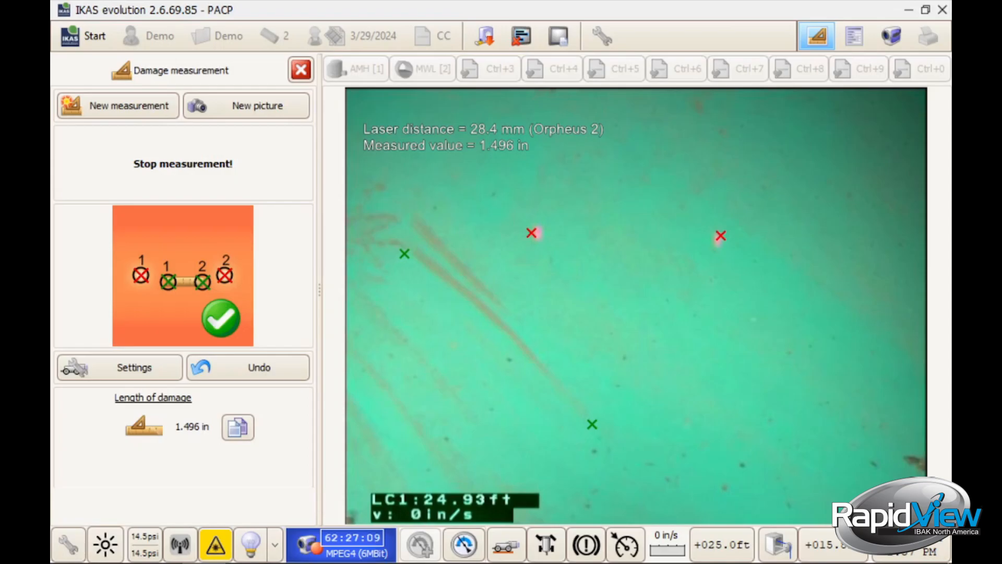
pyautogui.click(300, 69)
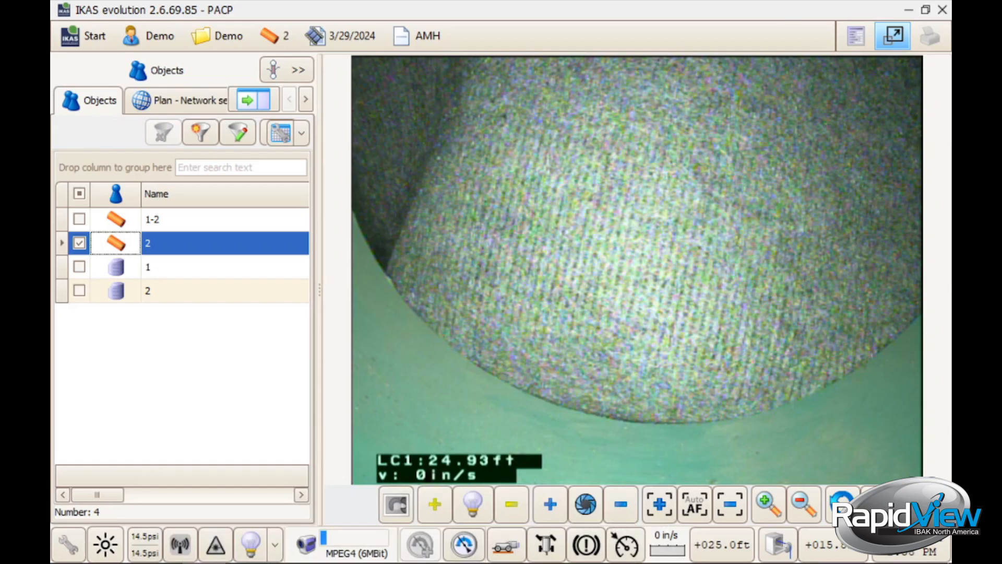
# Choose Diameter measurement from Start > Measuring systems, bringing up its confirmation prompt.
pyautogui.click(93, 36)
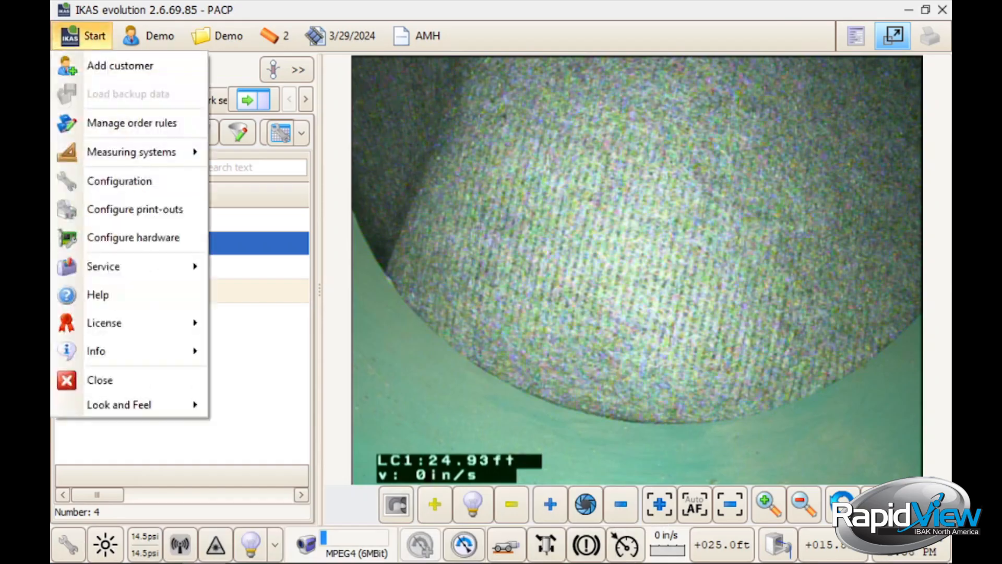
pyautogui.moveTo(132, 152)
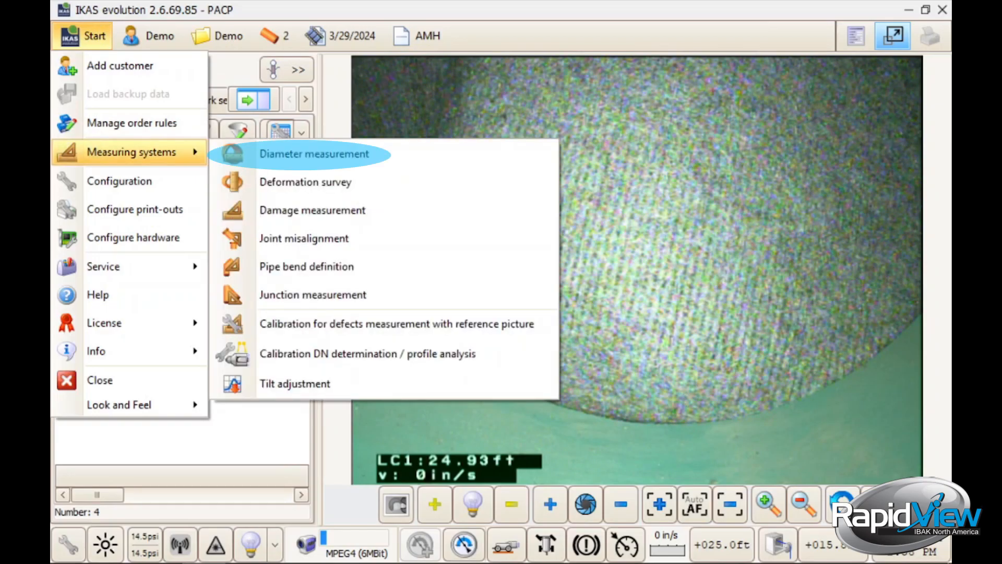
pyautogui.click(312, 154)
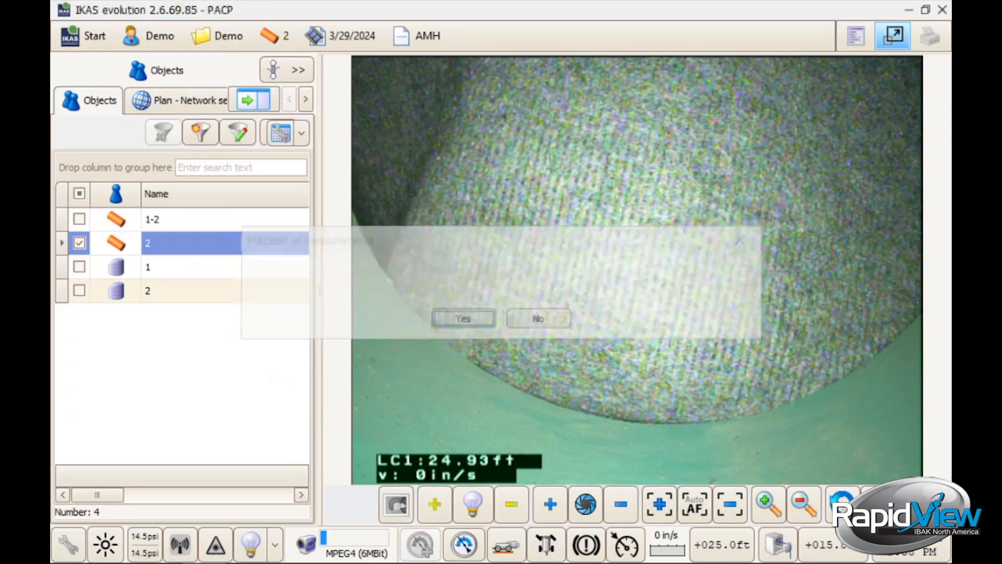
# Answer Yes to bring up the Diameter measurement panel awaiting camera initialization.
pyautogui.click(464, 317)
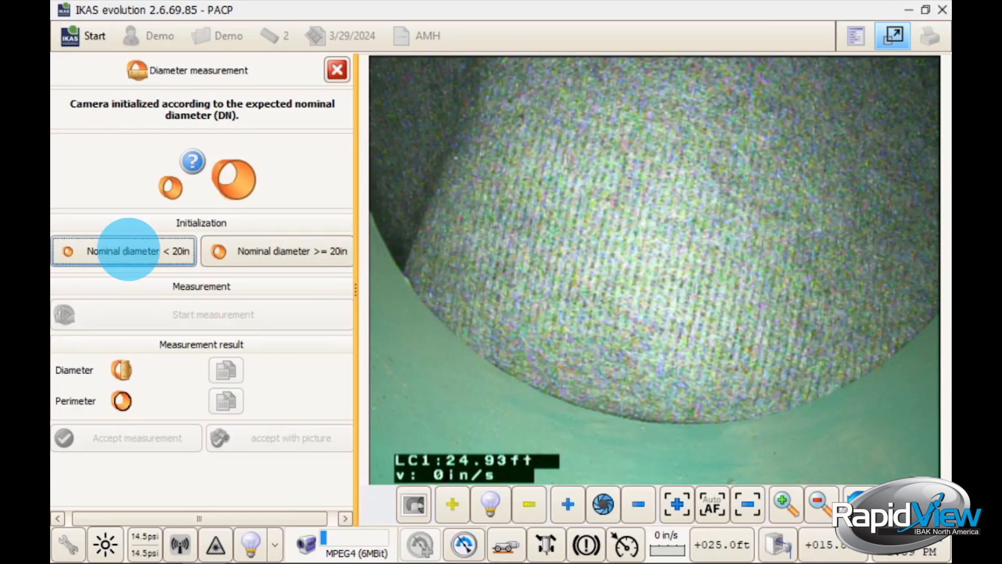
# Initialize the camera for nominal diameter under 20 in and start the diameter measurement.
pyautogui.click(123, 251)
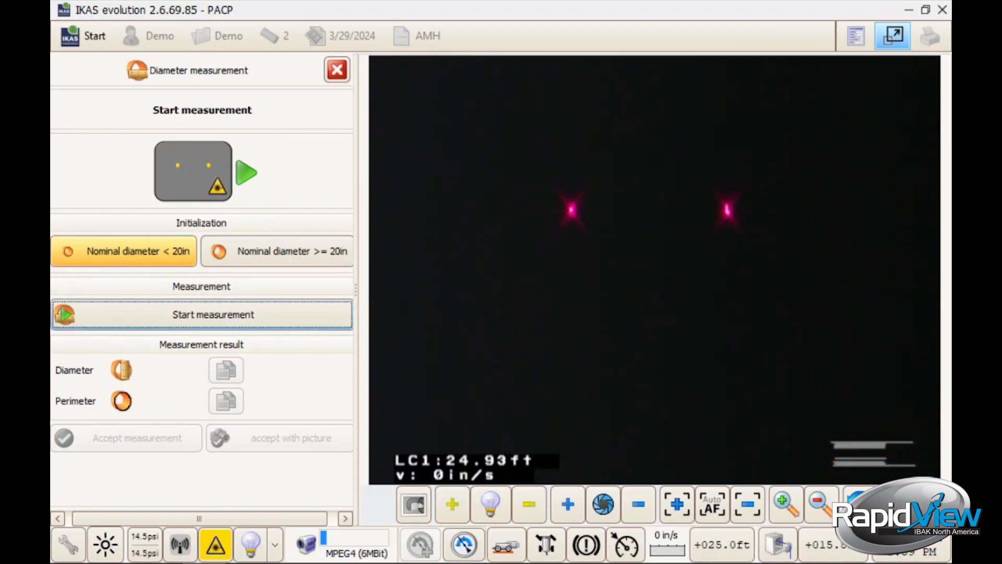
pyautogui.click(213, 315)
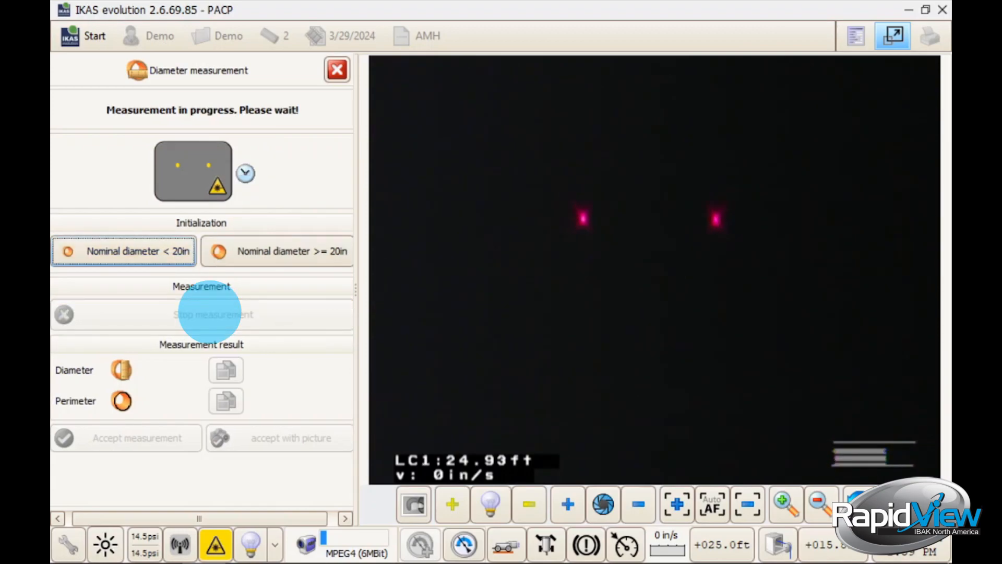